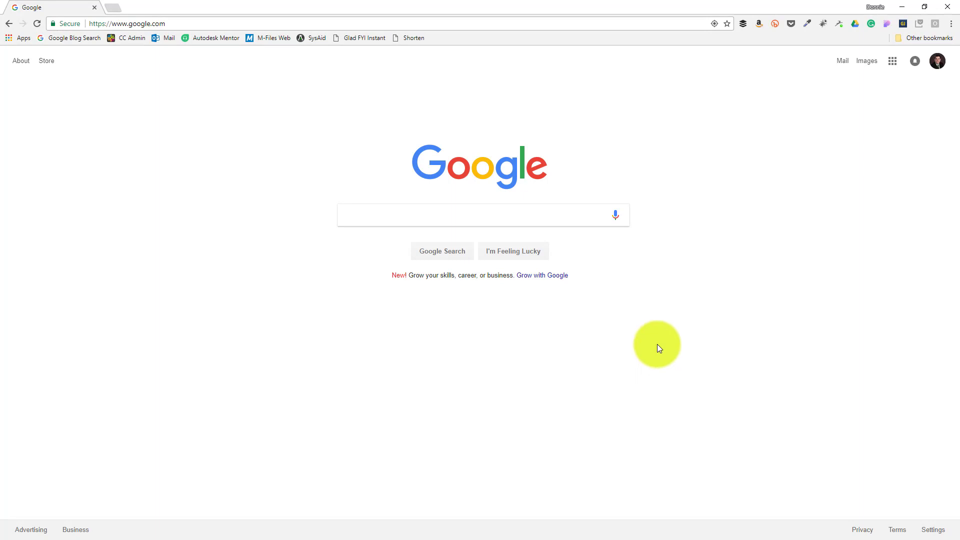
mouse_move(665, 343)
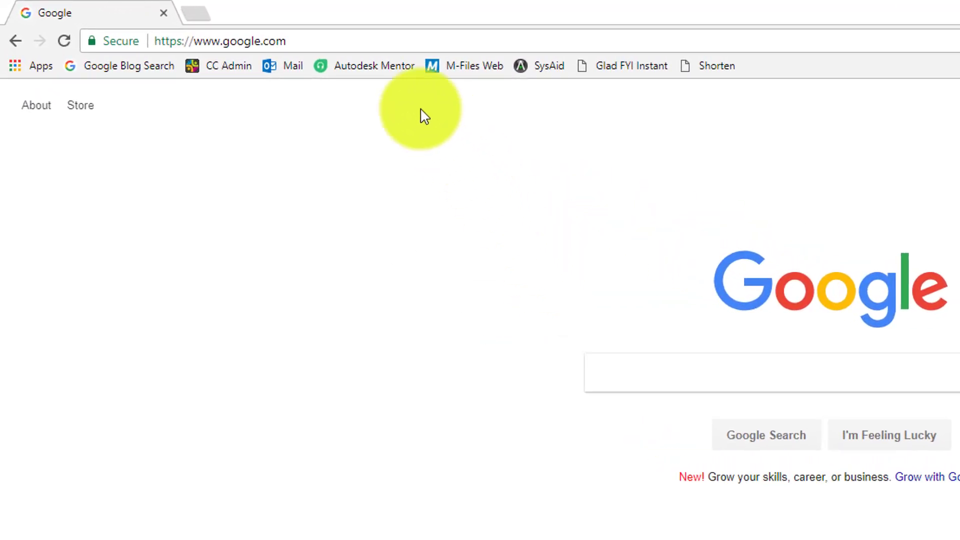
Step: Load manage.autodesk.com in Chrome to reach the Autodesk sign-in page
type("ma")
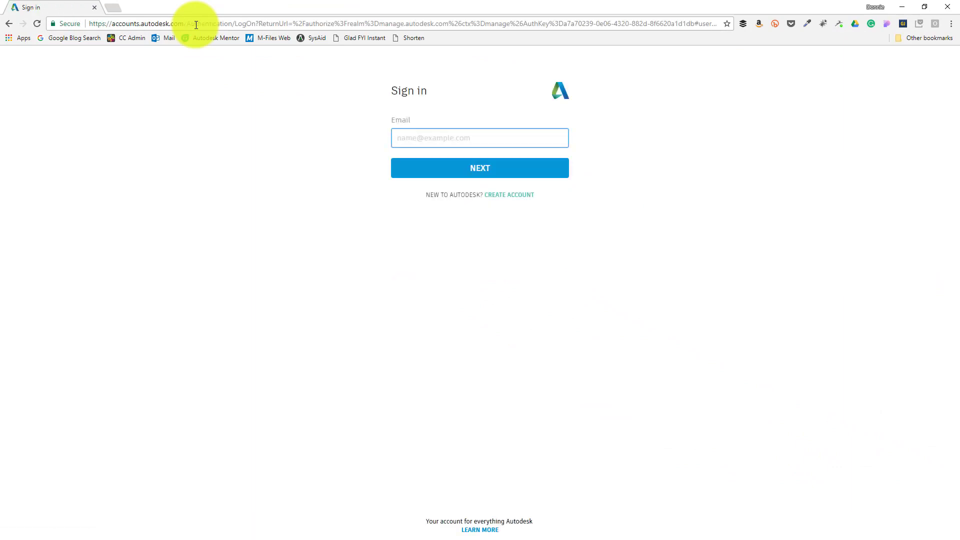
left_click(479, 139)
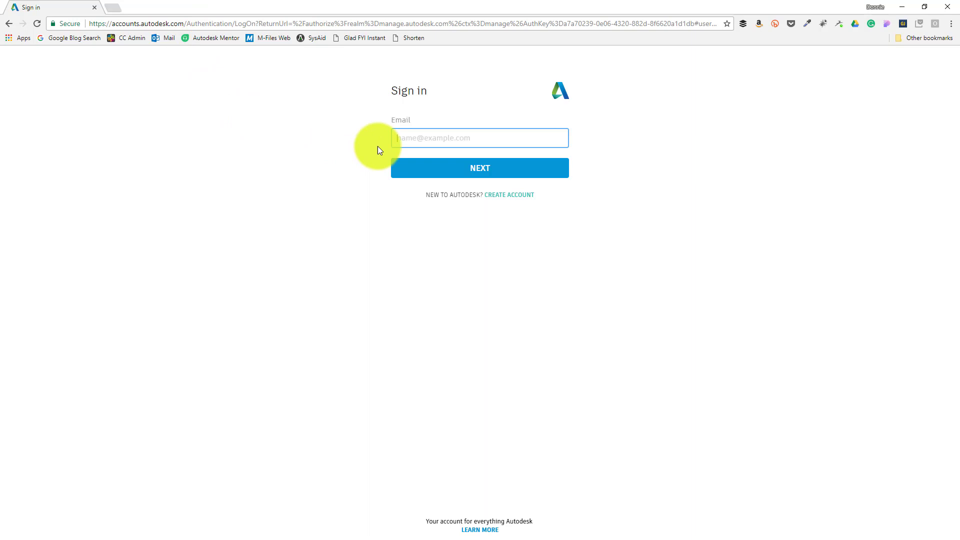
type("cem")
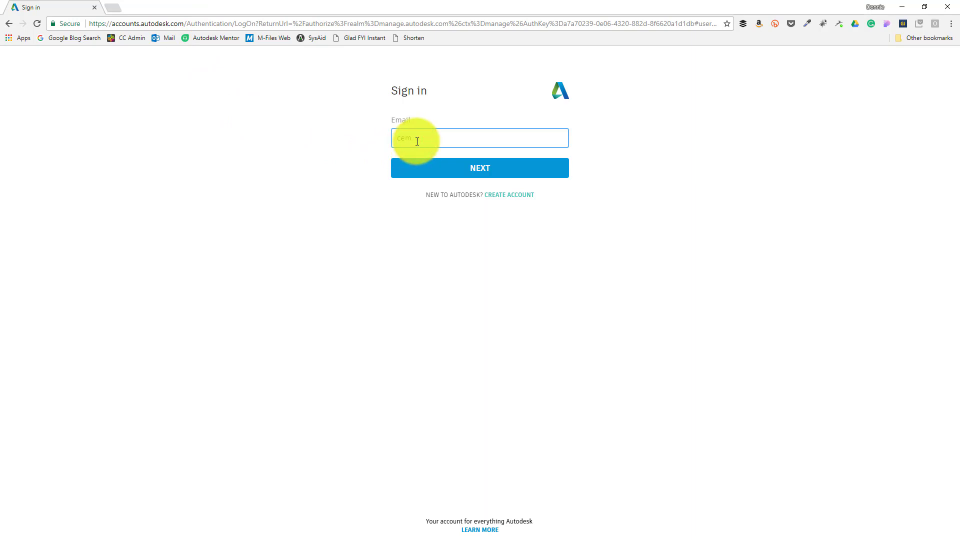
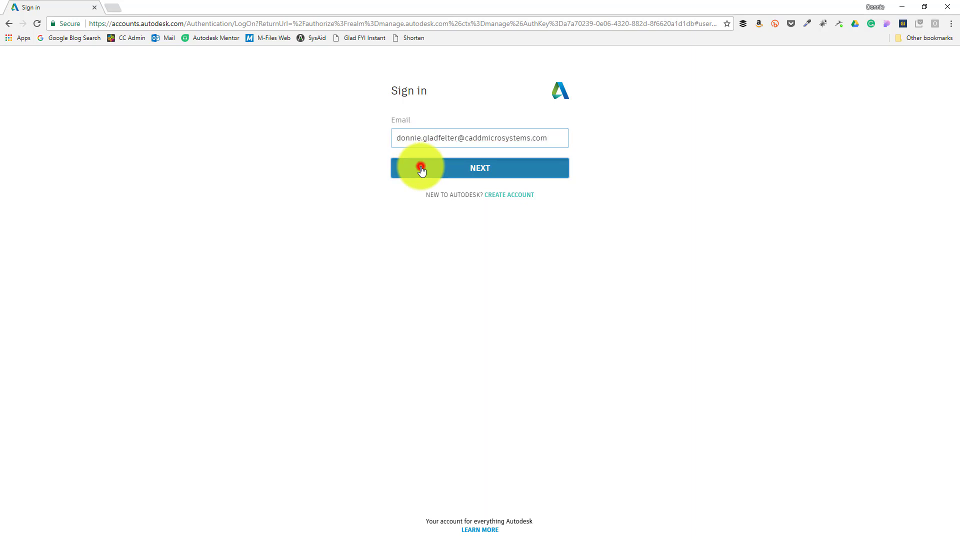
left_click(479, 168)
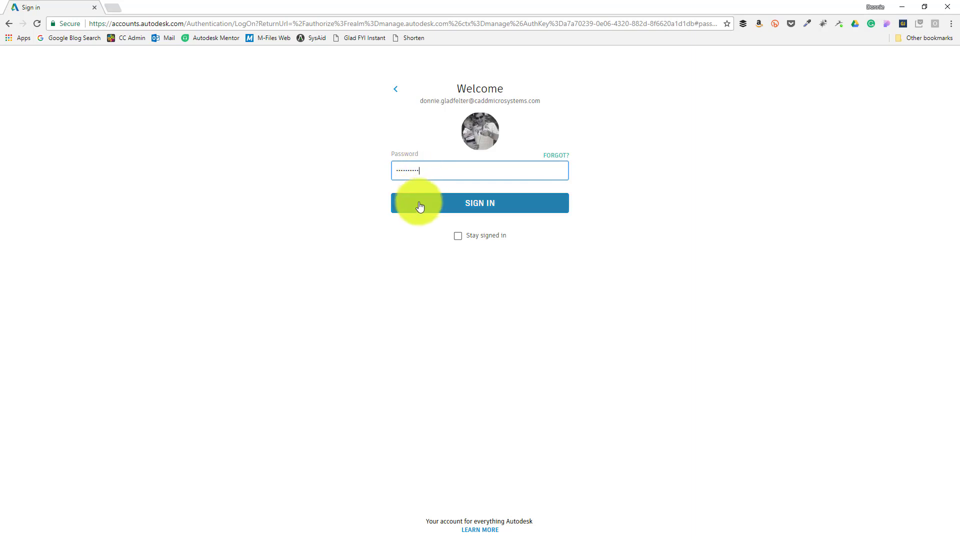
left_click(480, 202)
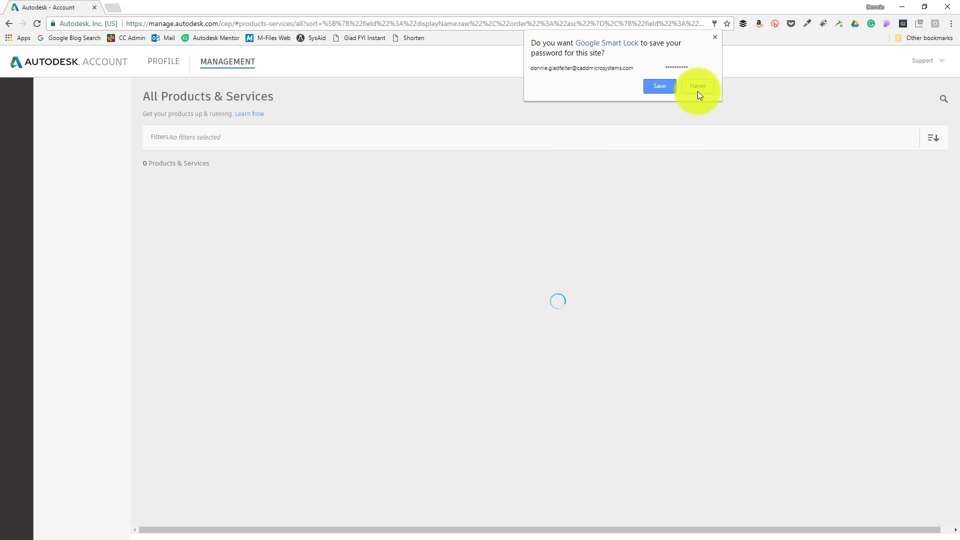
Step: Decline Smart Lock password saving and scroll the loaded 245-product list
left_click(697, 85)
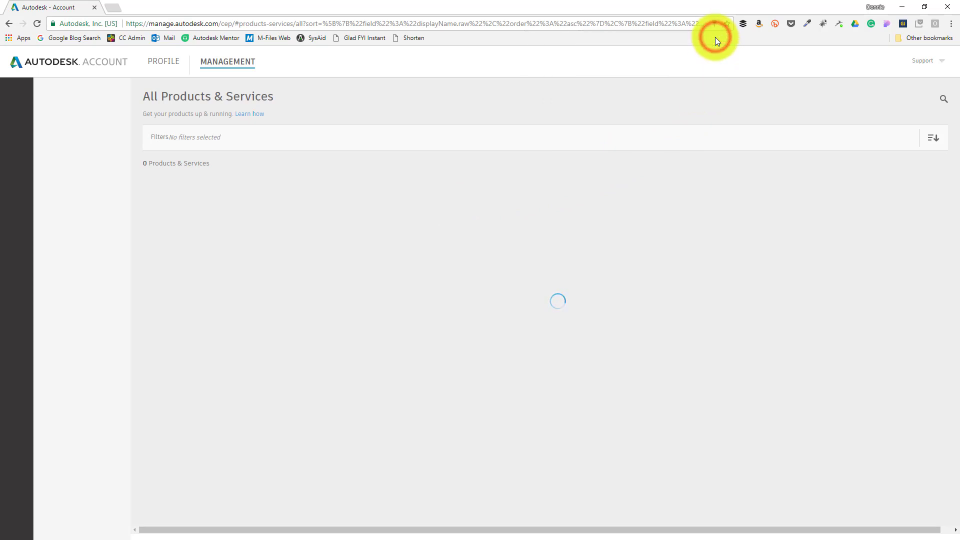
mouse_move(709, 93)
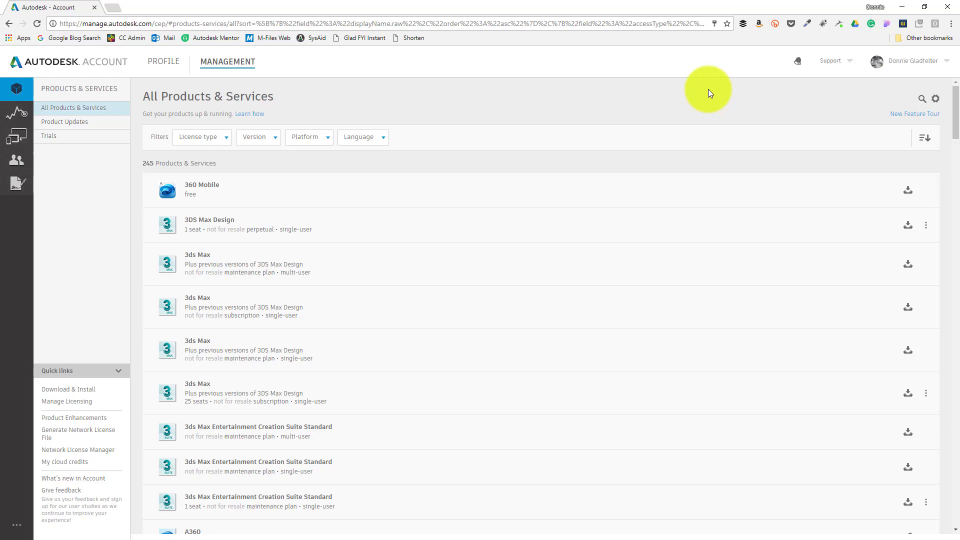
mouse_move(954, 111)
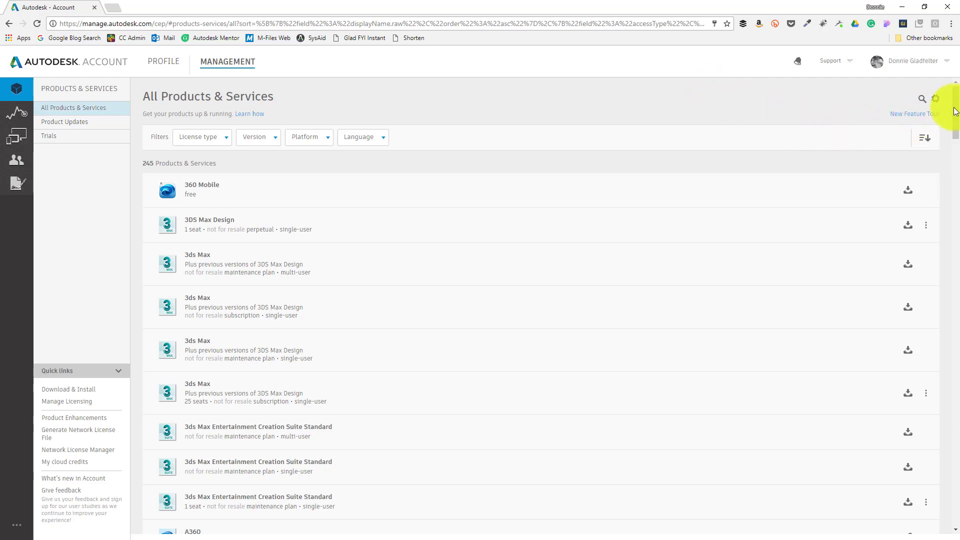
scroll("down", 3)
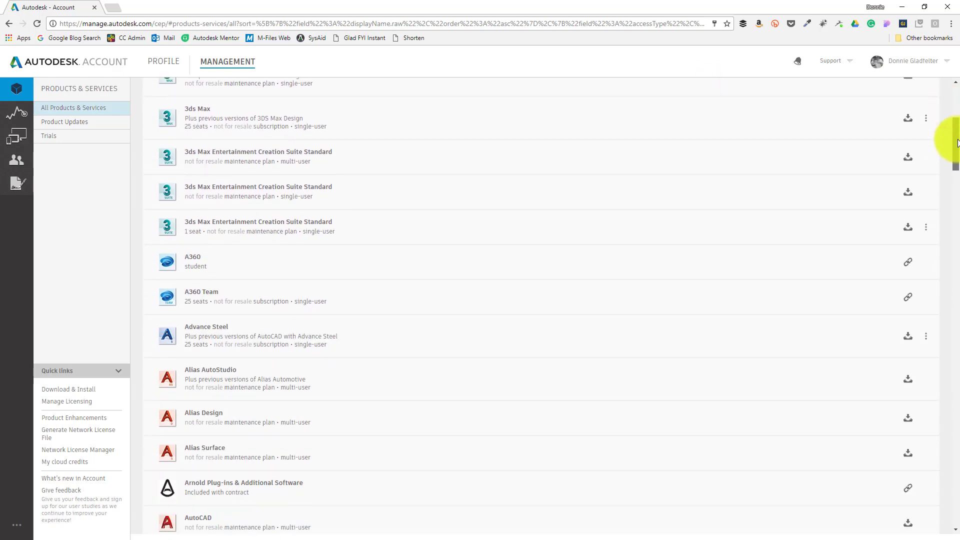
scroll("up", 3)
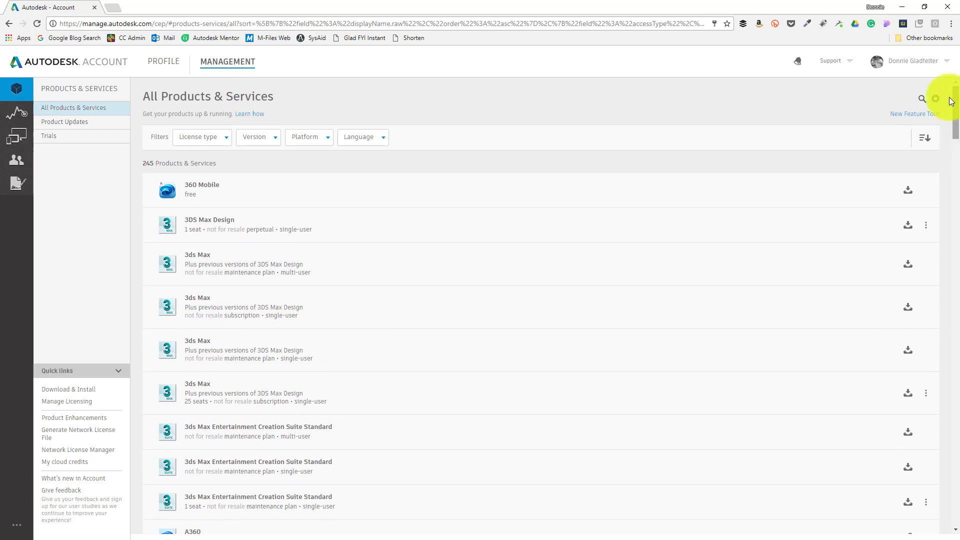
Step: Search products & services for 'autocad', showing 56 results
left_click(923, 99)
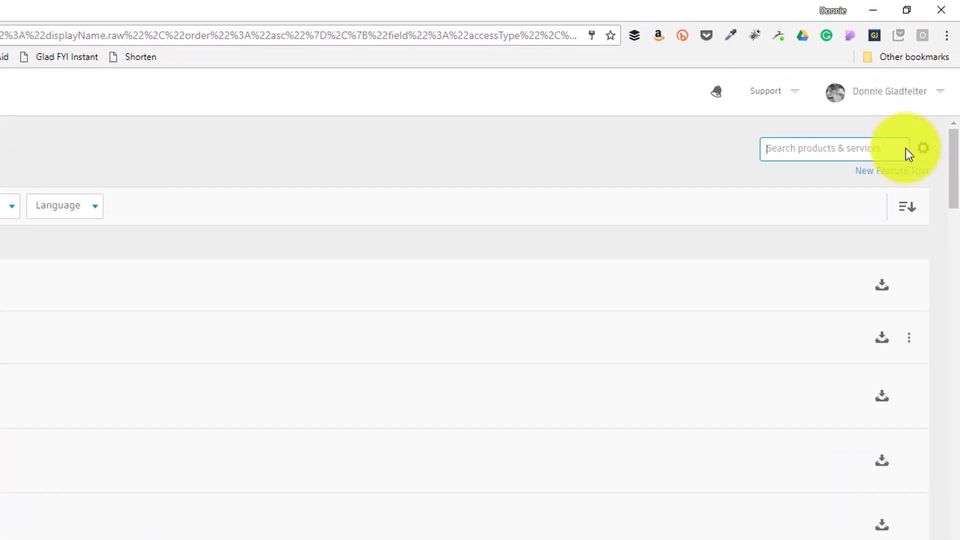
type("autocad")
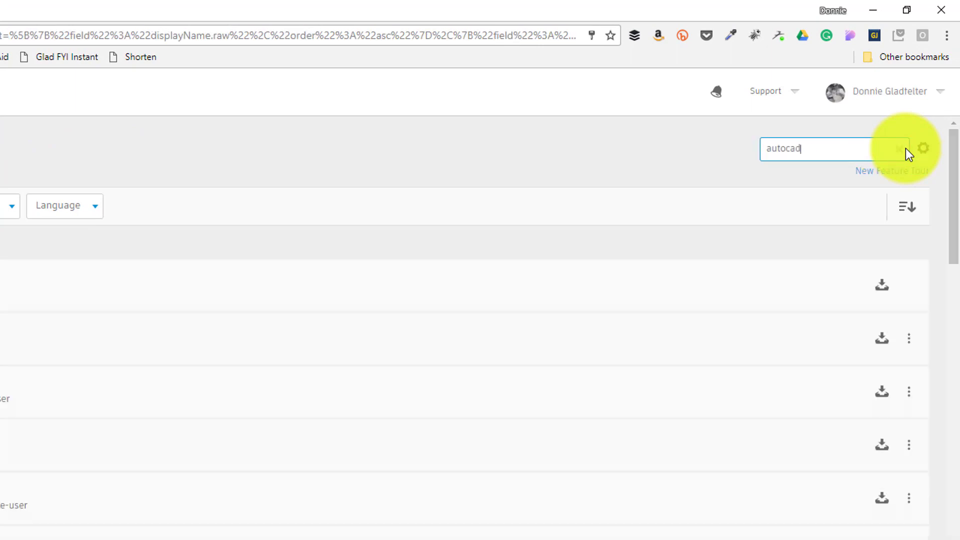
key("Return")
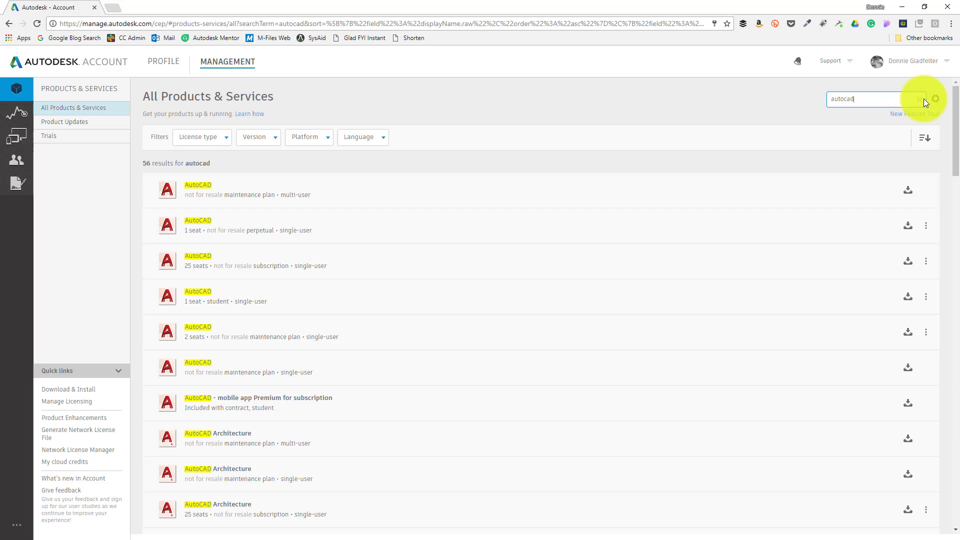
mouse_move(489, 265)
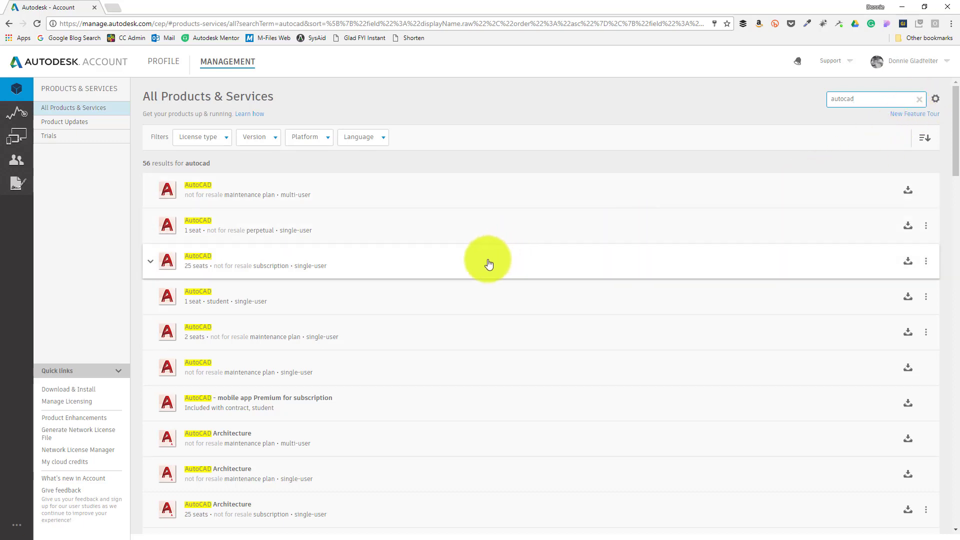
mouse_move(908, 265)
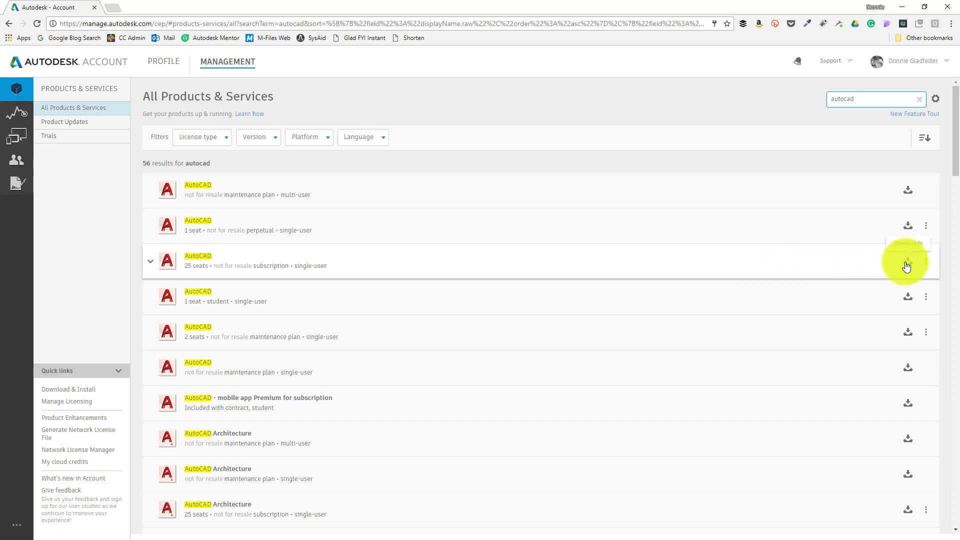
Step: Choose AutoCAD 2017 with Install Now, accept the license, and start the download
left_click(908, 265)
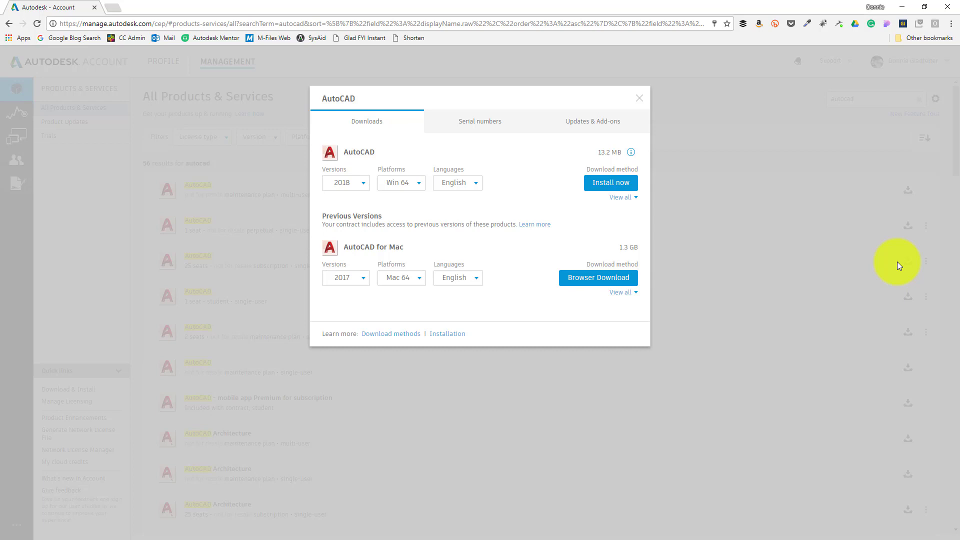
mouse_move(894, 266)
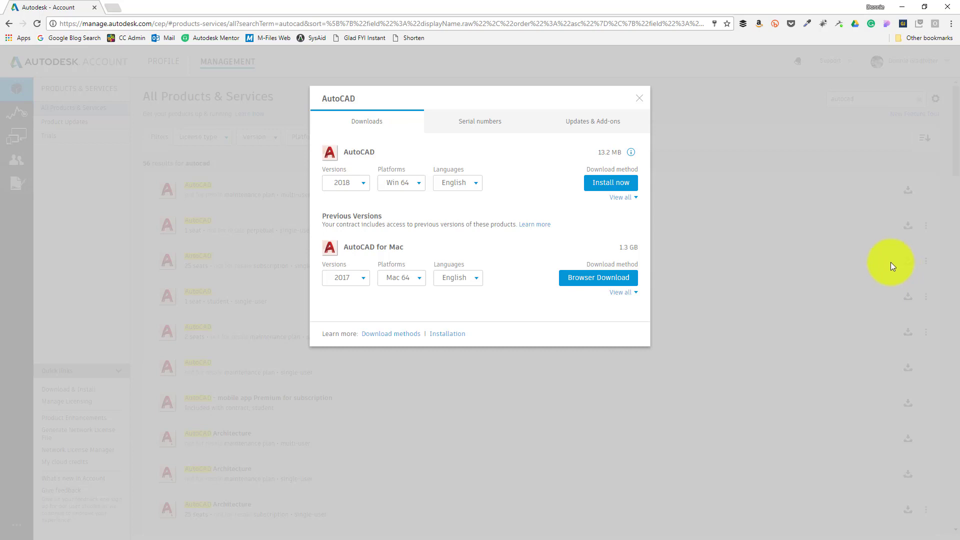
mouse_move(515, 242)
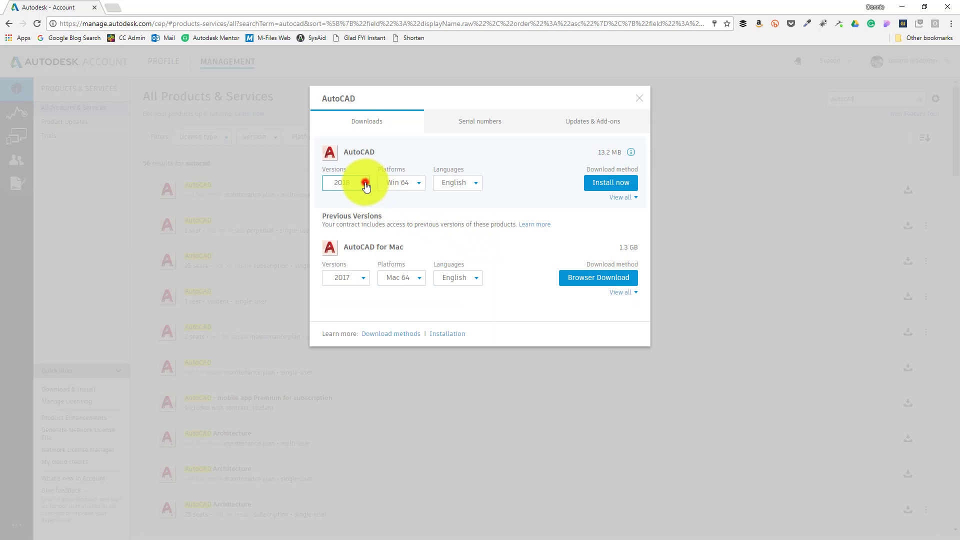
left_click(345, 182)
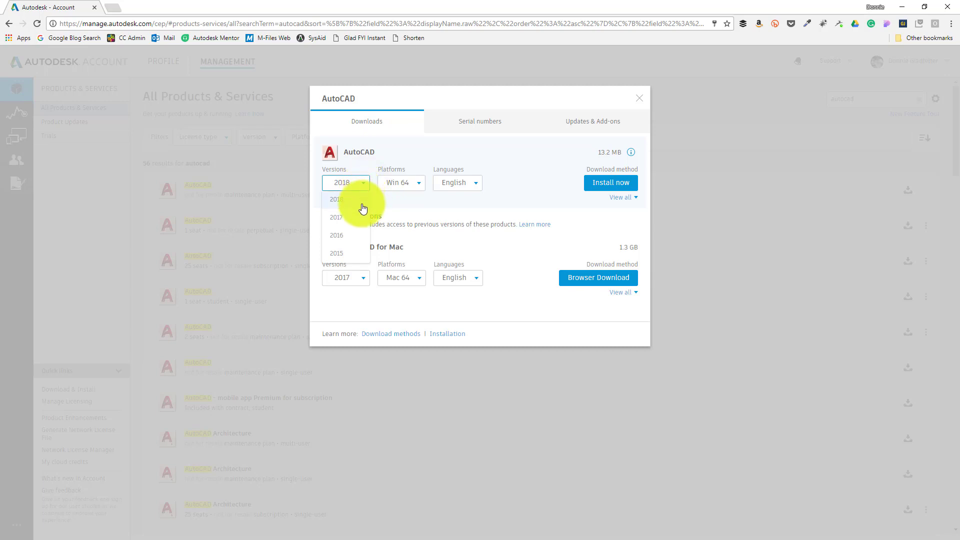
mouse_move(360, 220)
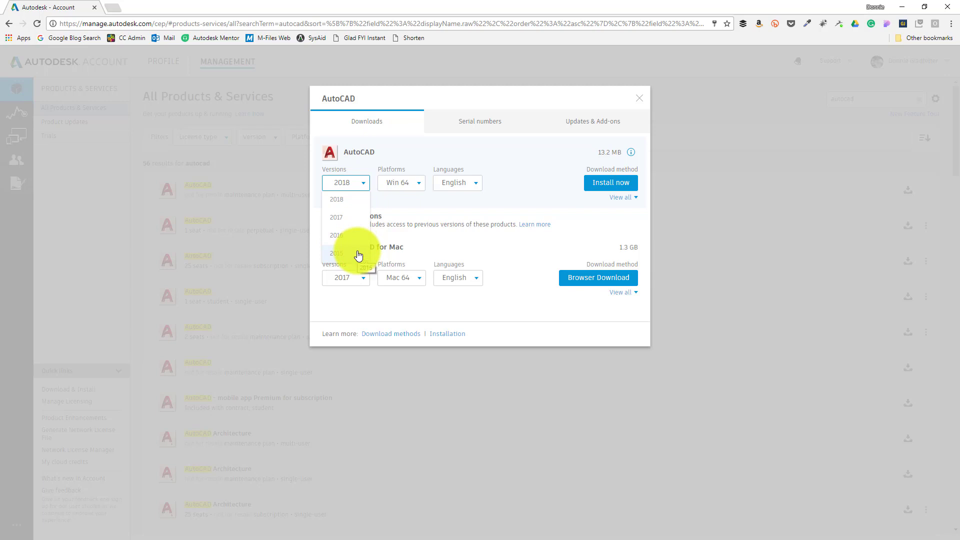
mouse_move(358, 253)
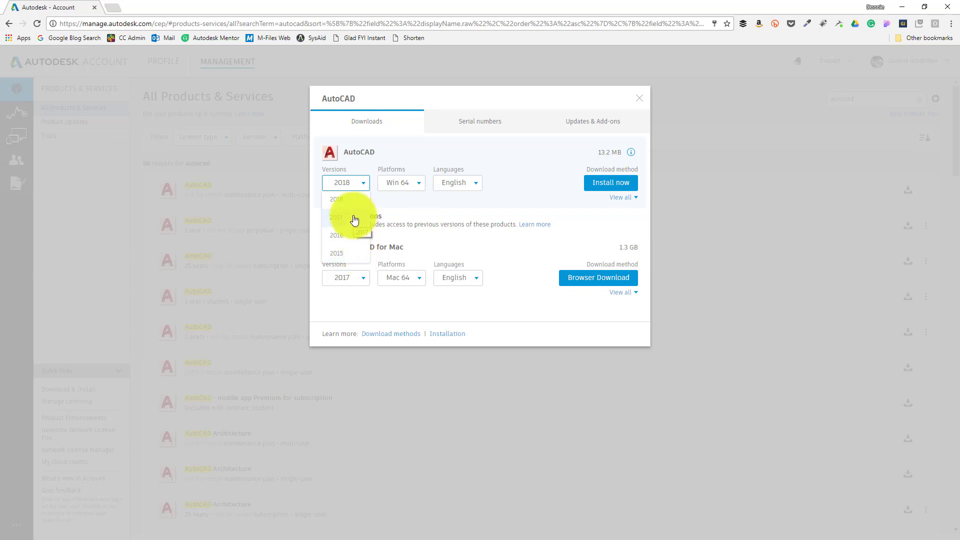
left_click(337, 232)
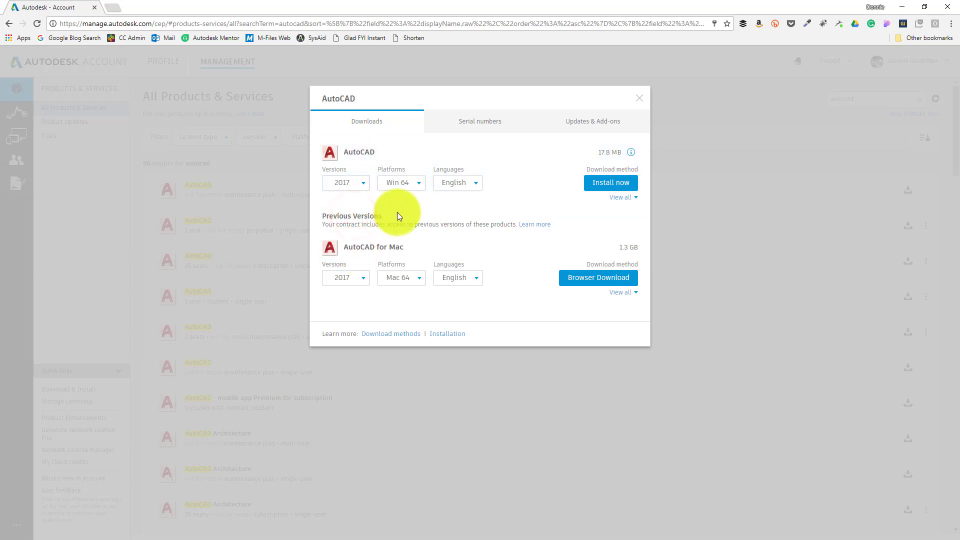
mouse_move(611, 183)
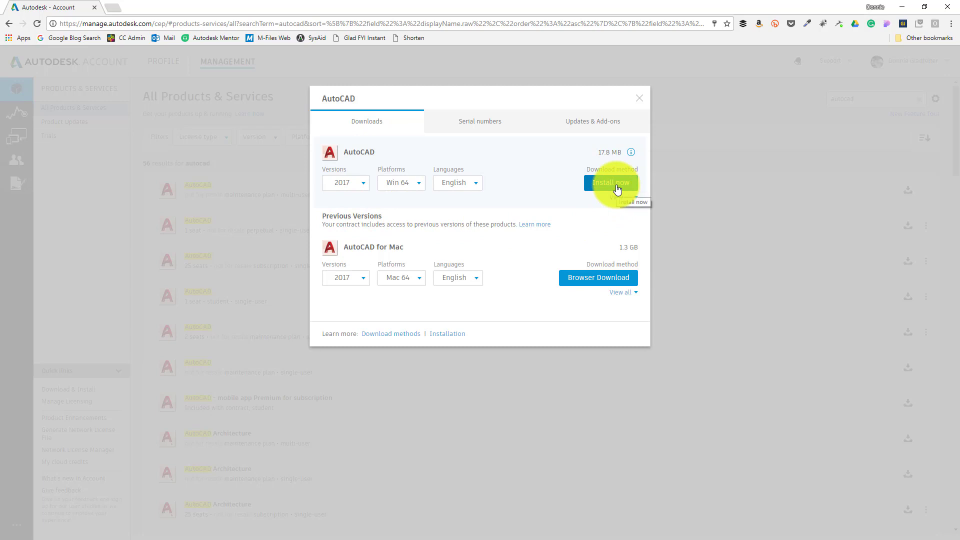
left_click(611, 182)
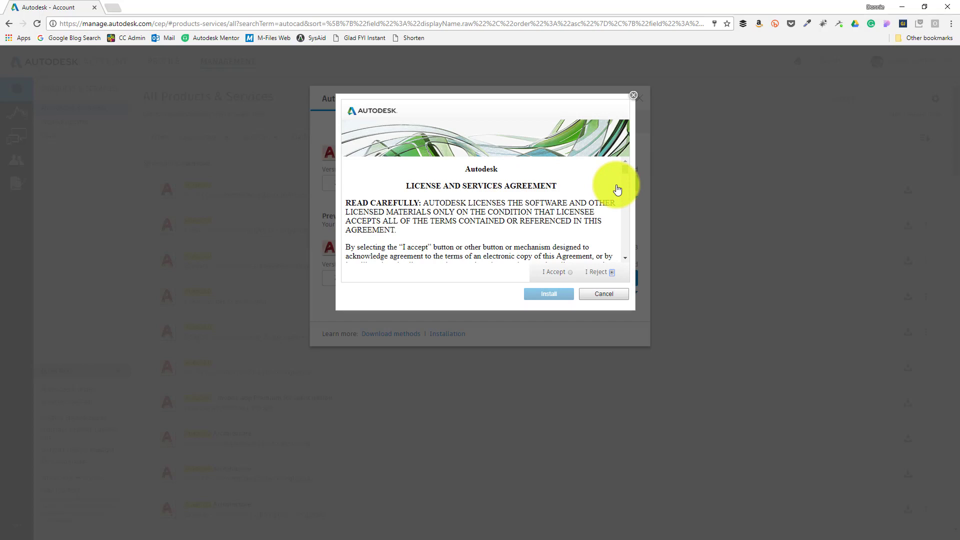
mouse_move(579, 267)
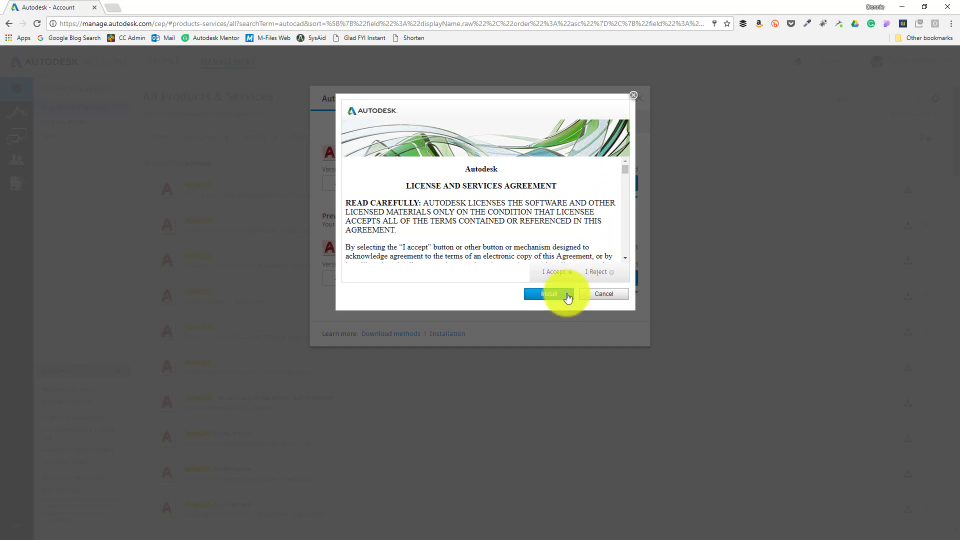
left_click(549, 294)
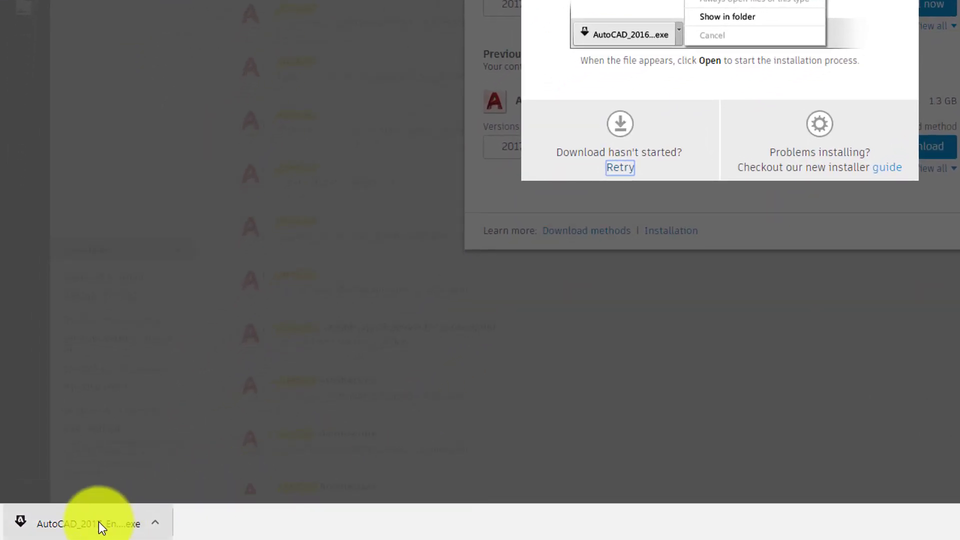
mouse_move(85, 523)
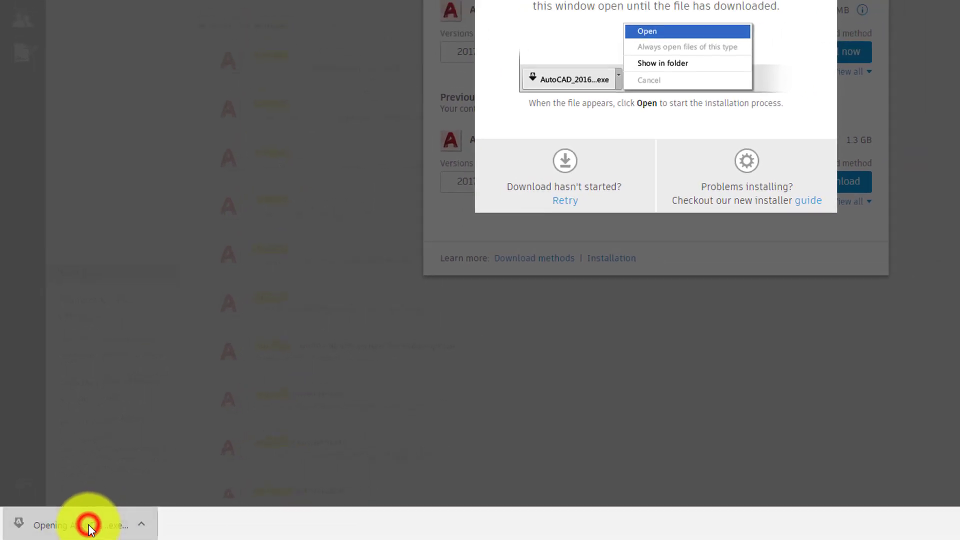
Step: Open the downloaded installer and approve its User Account Control prompt
left_click(646, 31)
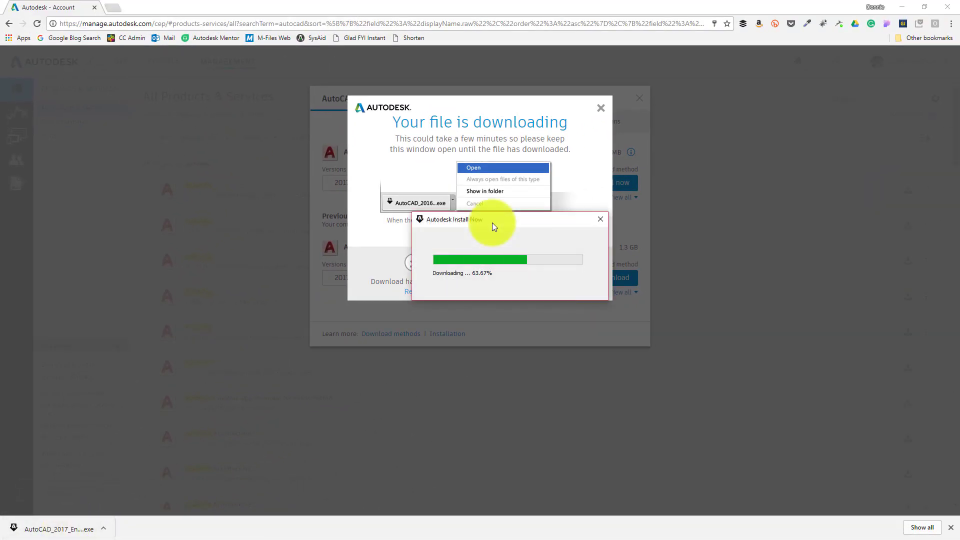
mouse_move(583, 336)
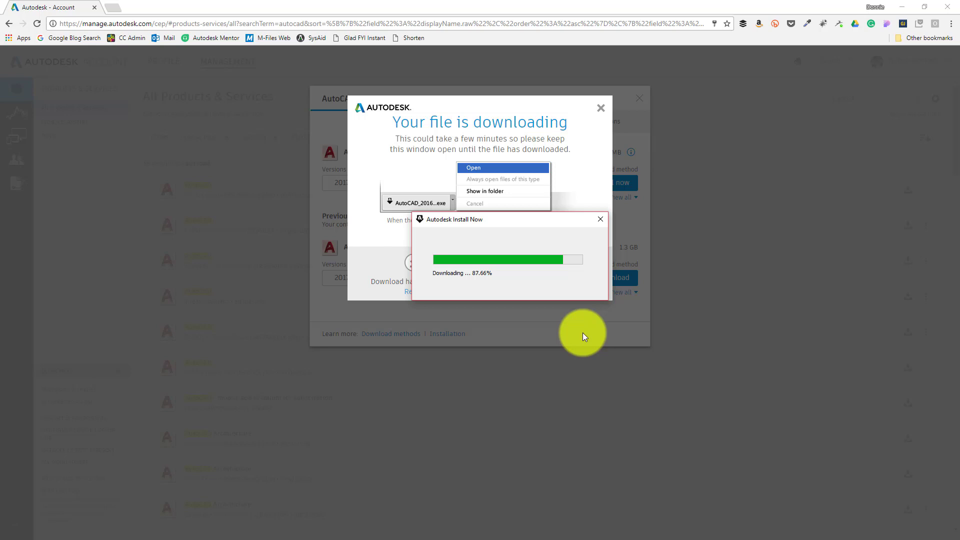
left_click(472, 167)
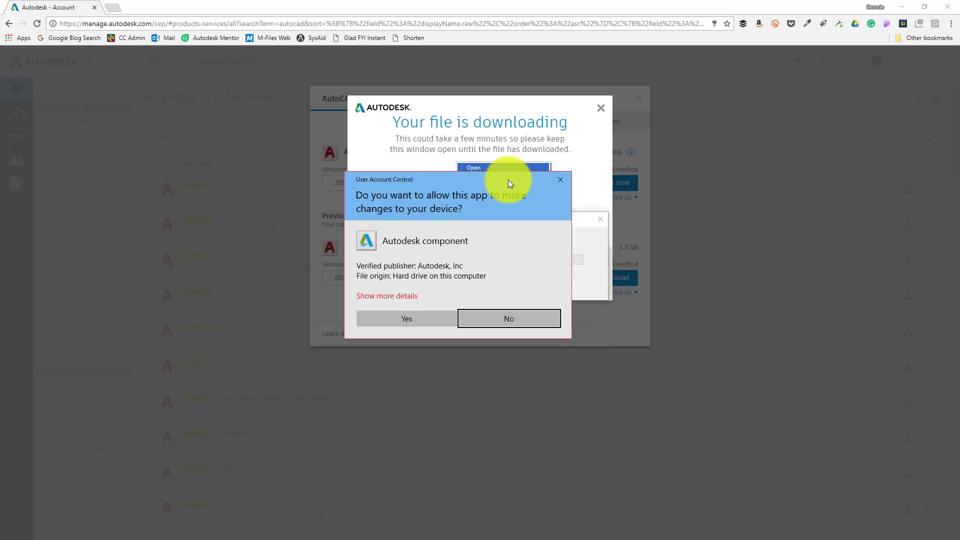
mouse_move(452, 304)
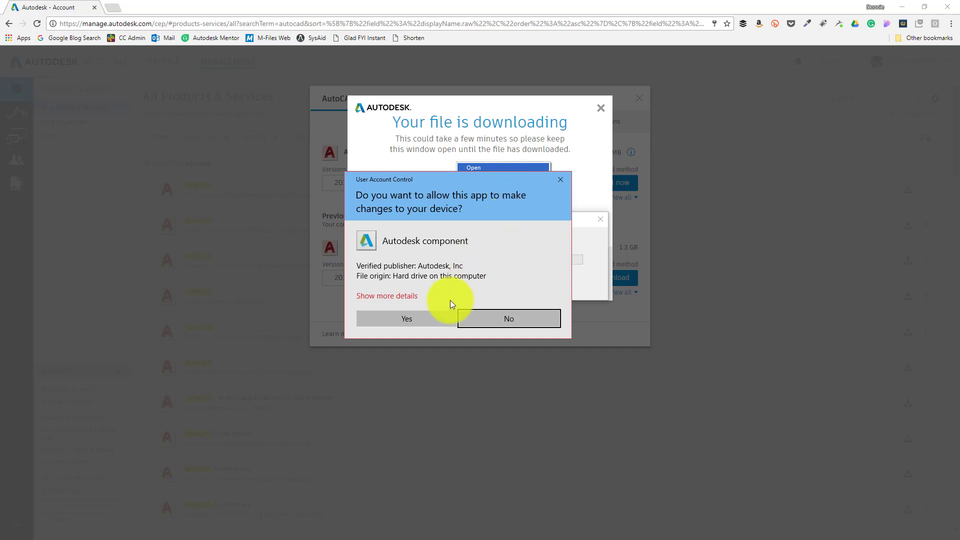
left_click(406, 318)
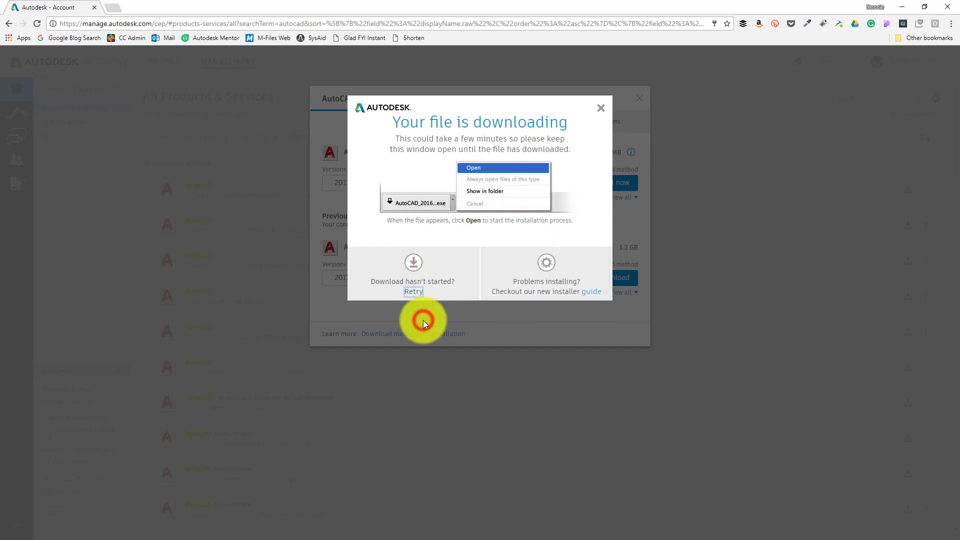
left_click(472, 168)
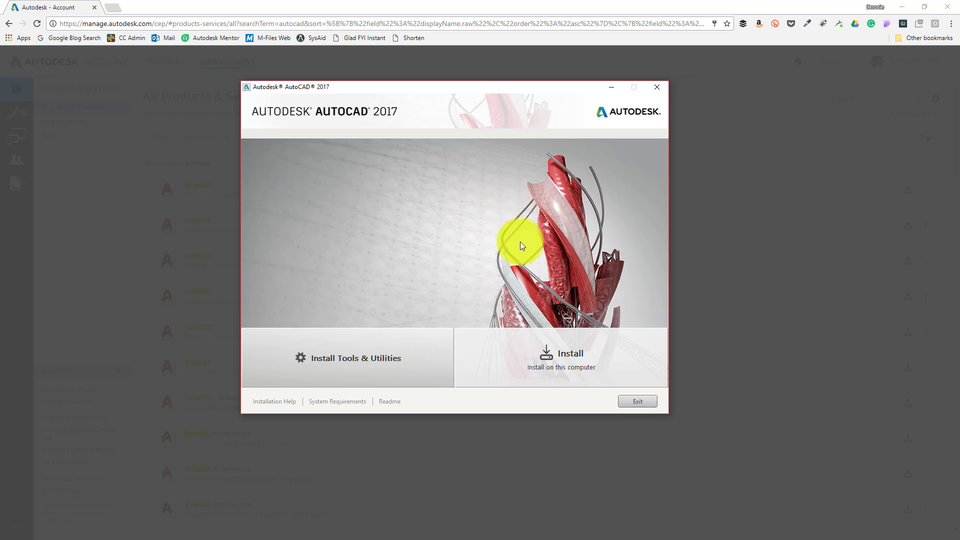
mouse_move(542, 286)
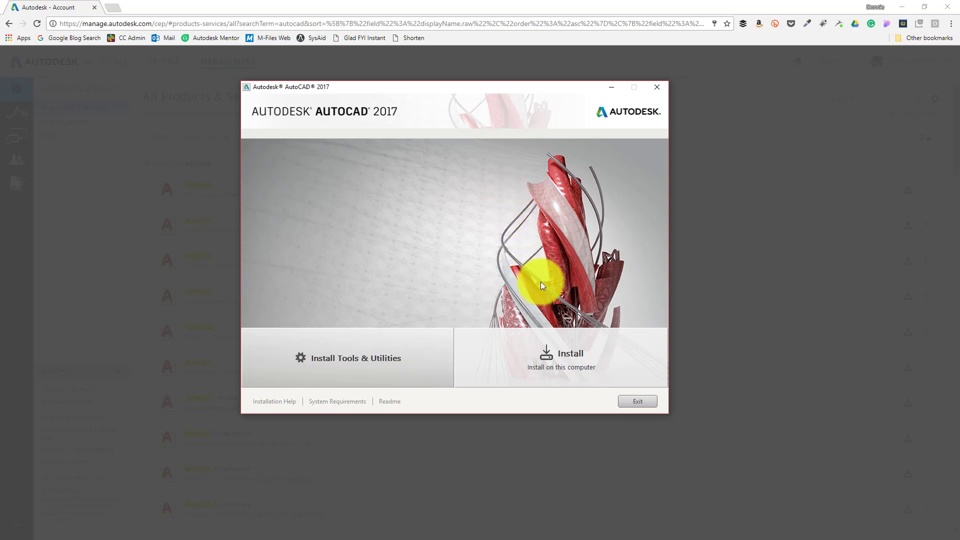
Step: Install on this computer and reach Configure Installation for AutoCAD 2017 (4.07 GB)
left_click(561, 358)
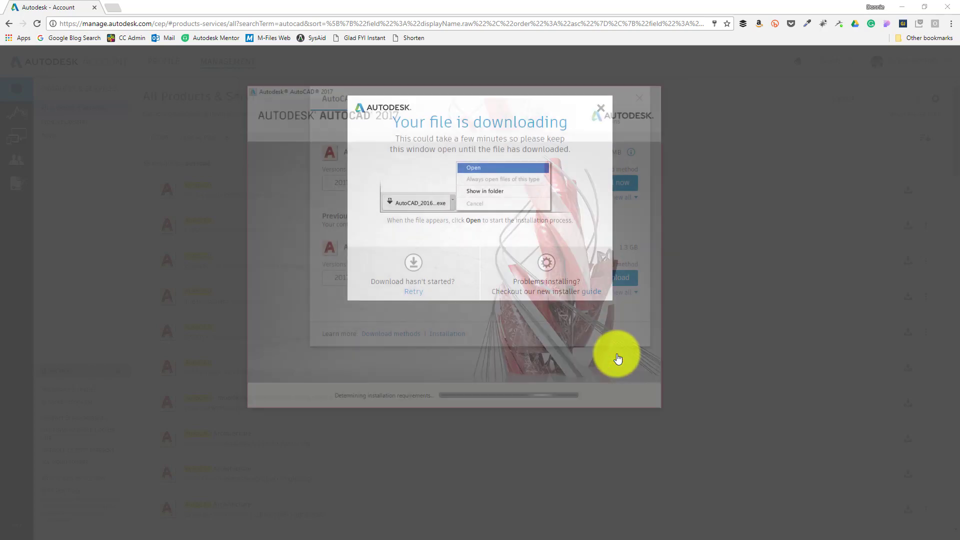
left_click(473, 167)
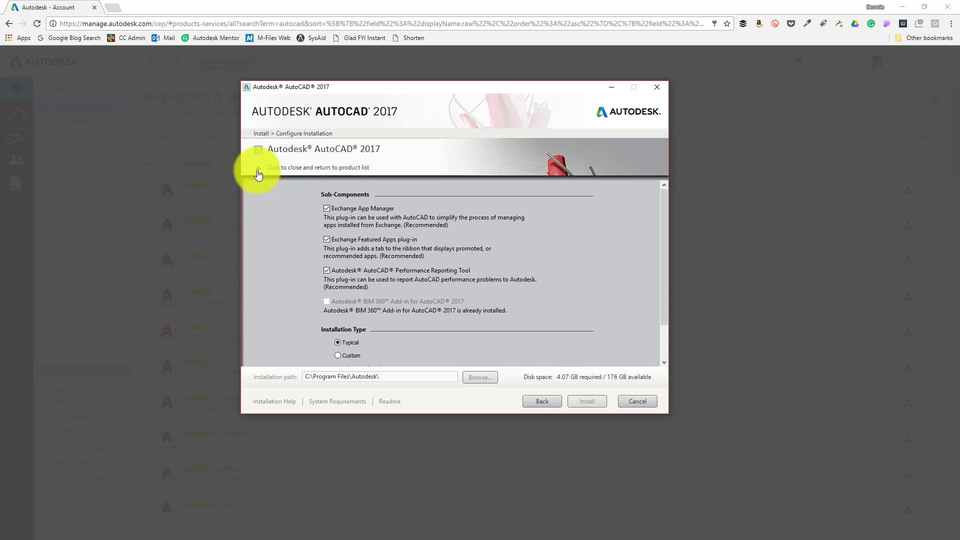
left_click(258, 149)
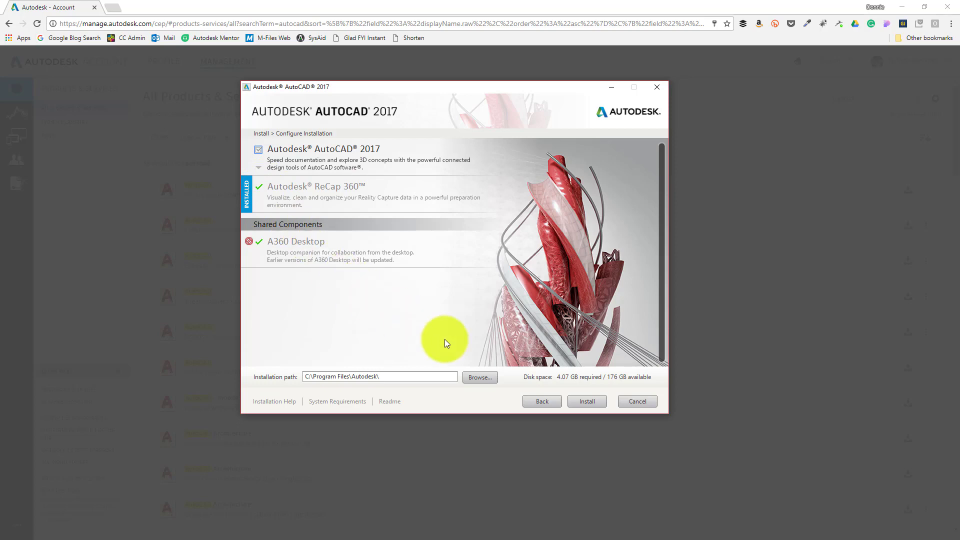
mouse_move(587, 401)
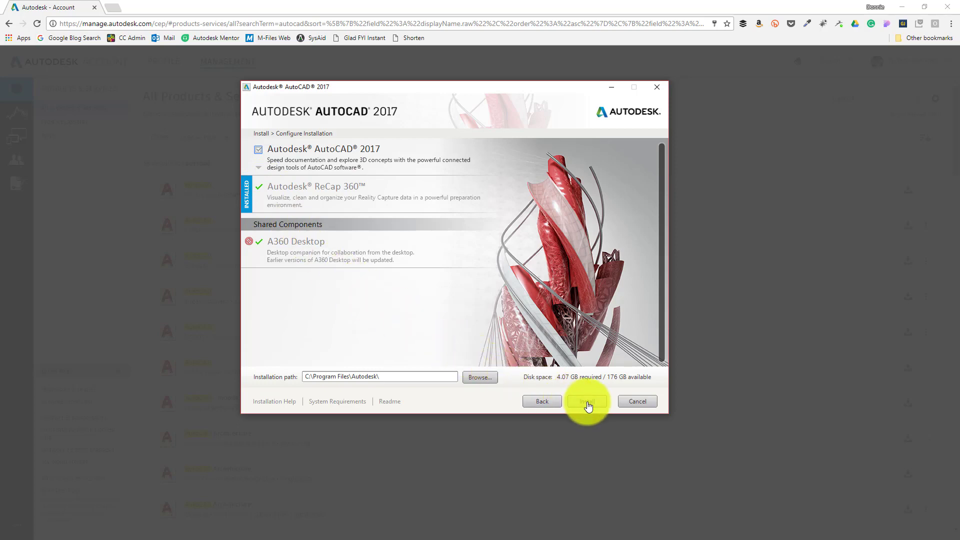
Step: Install AutoCAD 2017, then click Finish on the Installation Complete screen
left_click(585, 402)
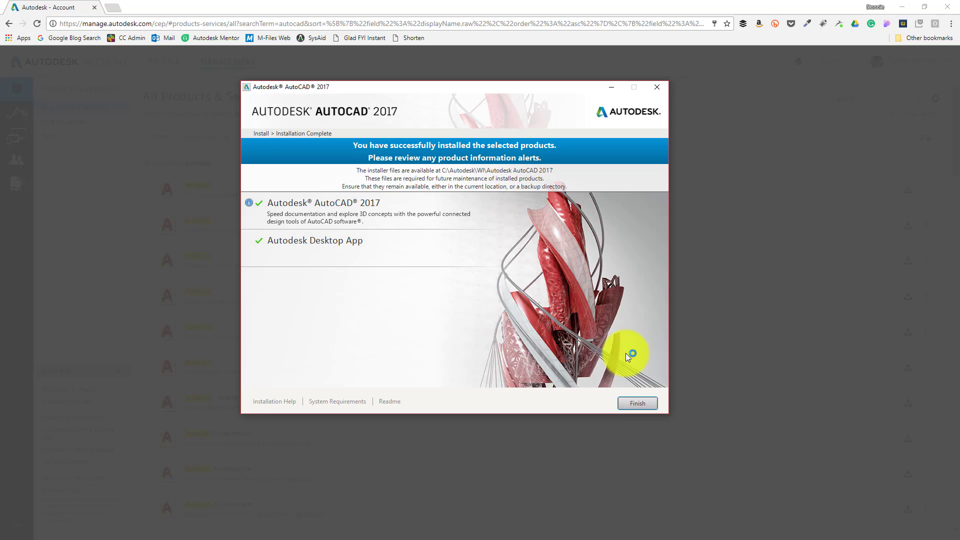
mouse_move(638, 403)
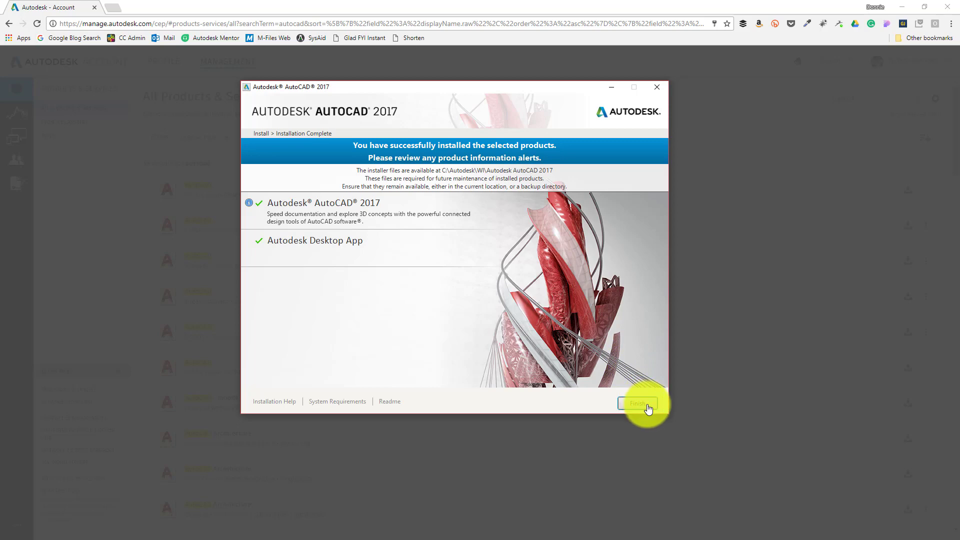
left_click(636, 403)
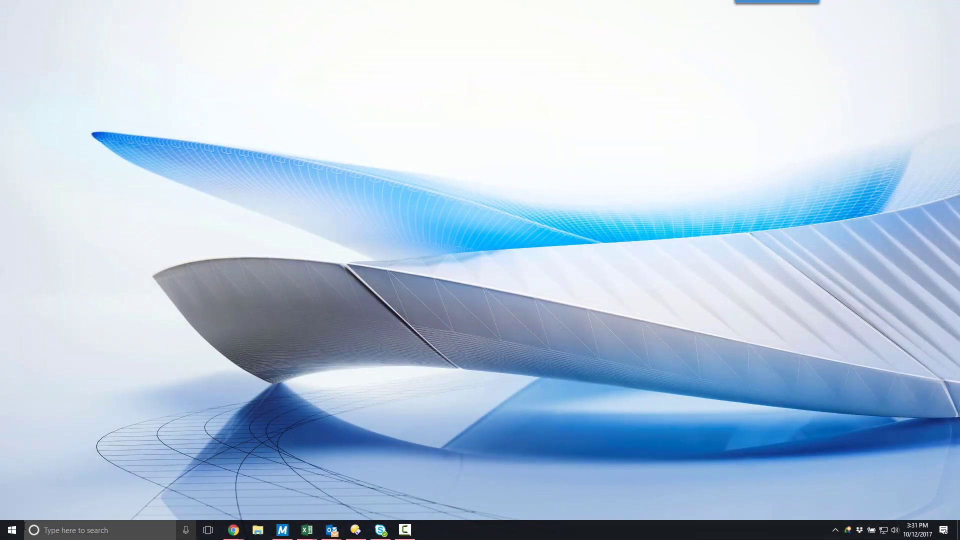
Step: Launch AutoCAD 2017 and accept the Autodesk Licensing privacy statement
left_click(11, 529)
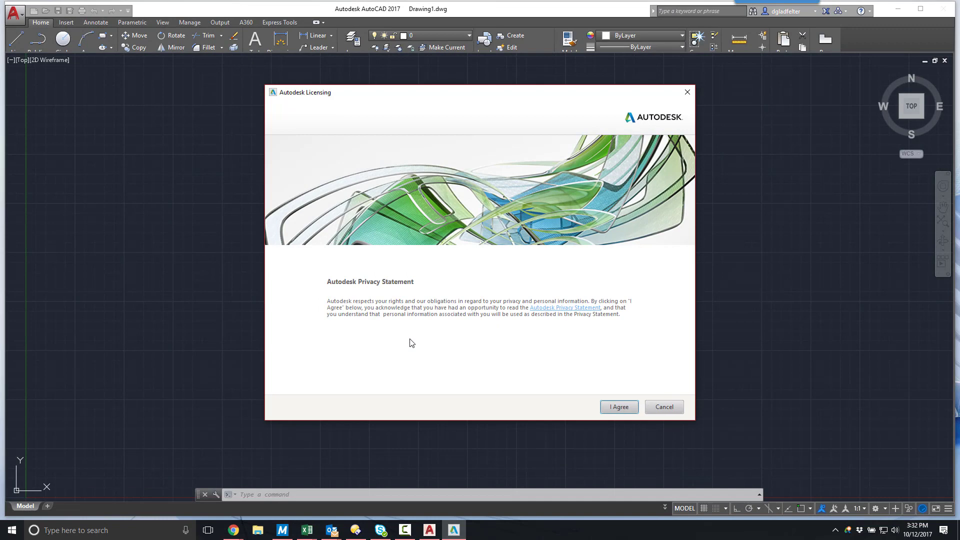
mouse_move(525, 394)
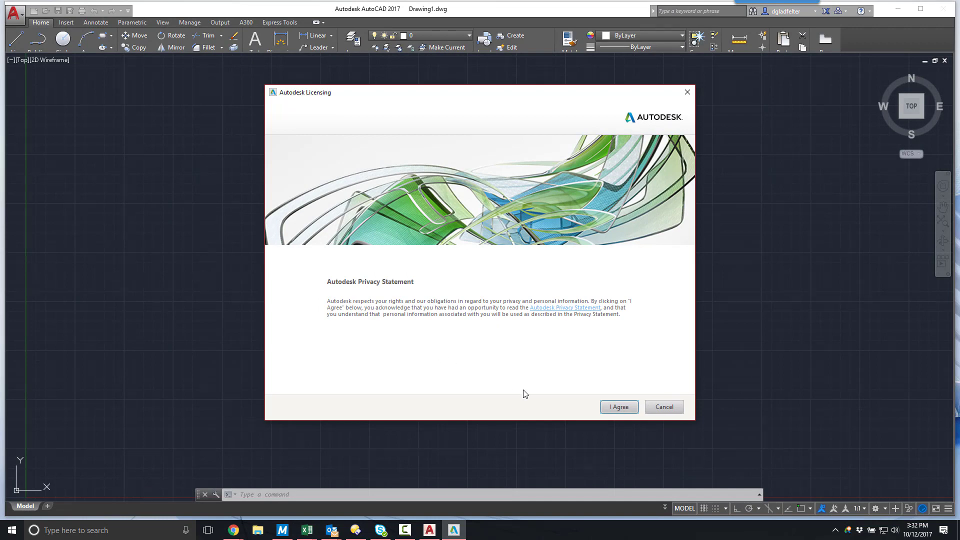
mouse_move(619, 407)
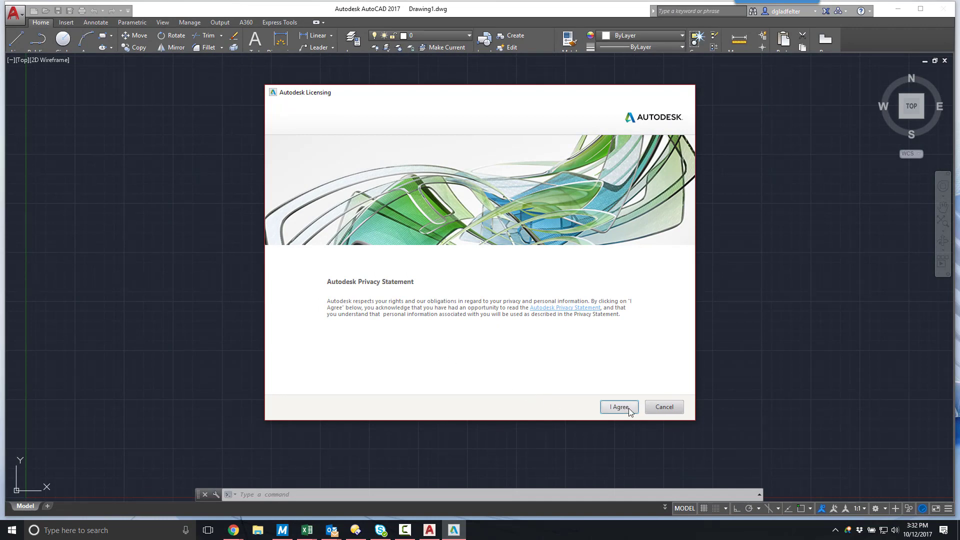
left_click(619, 406)
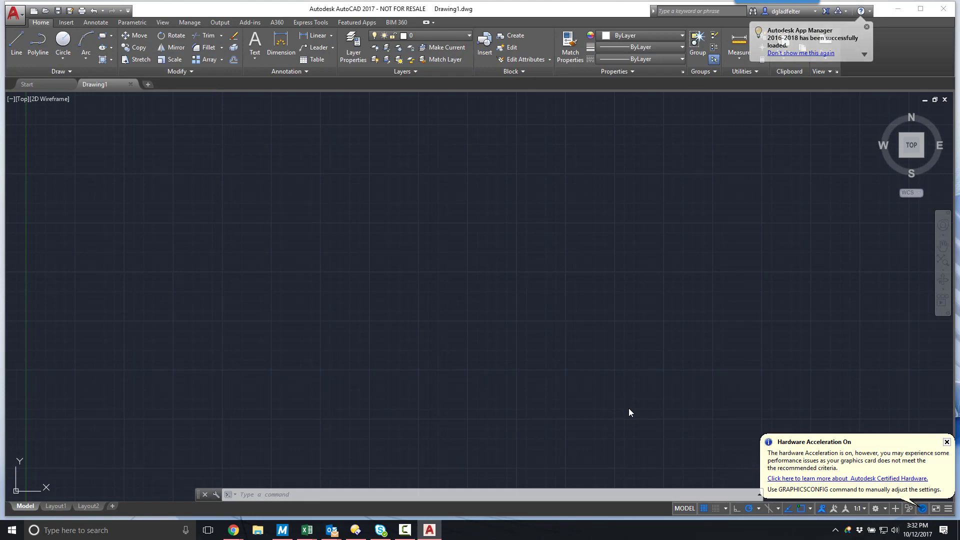
Step: Dismiss the App Manager notification by clicking in the blank Drawing1 area
left_click(549, 328)
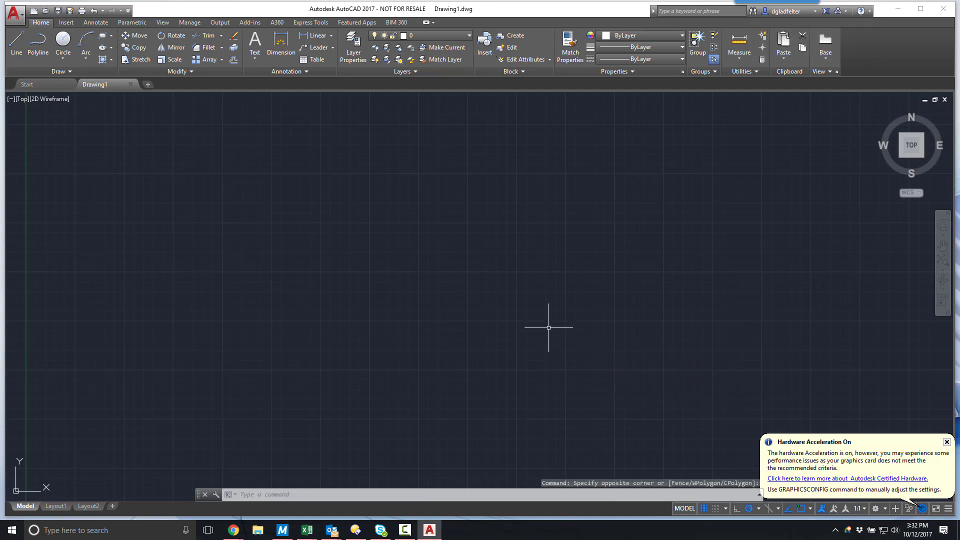